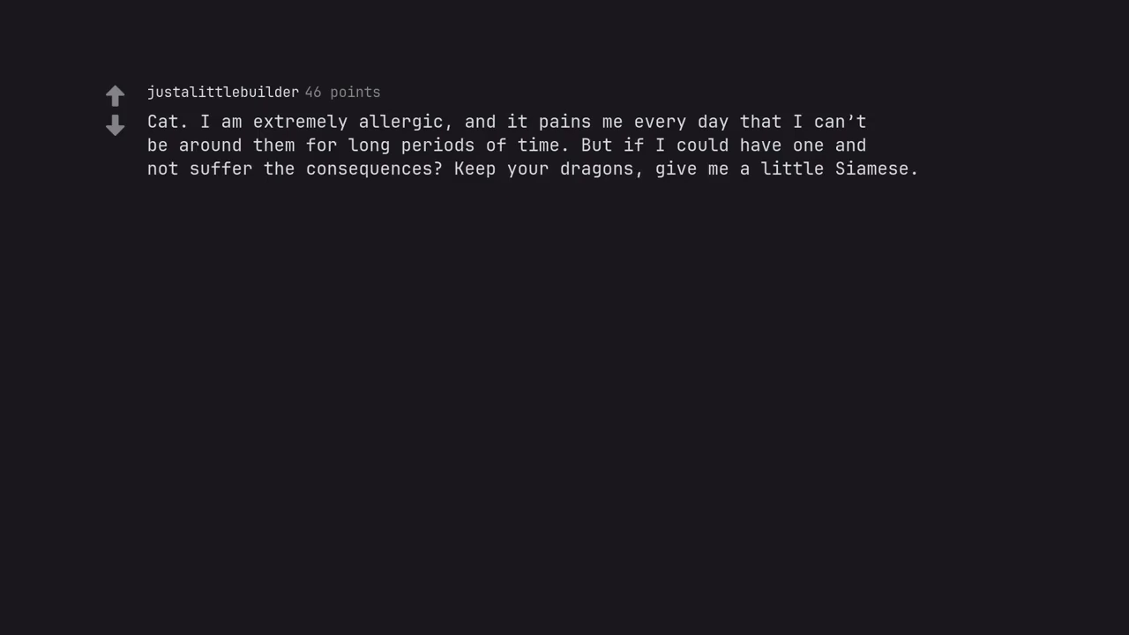
scroll(down, 3)
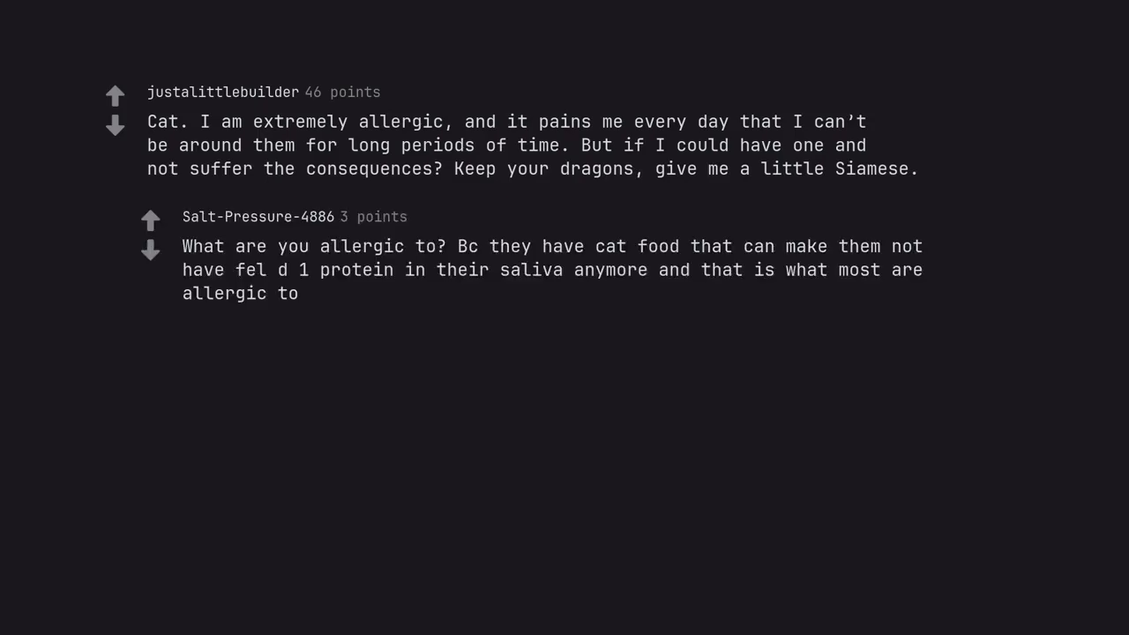